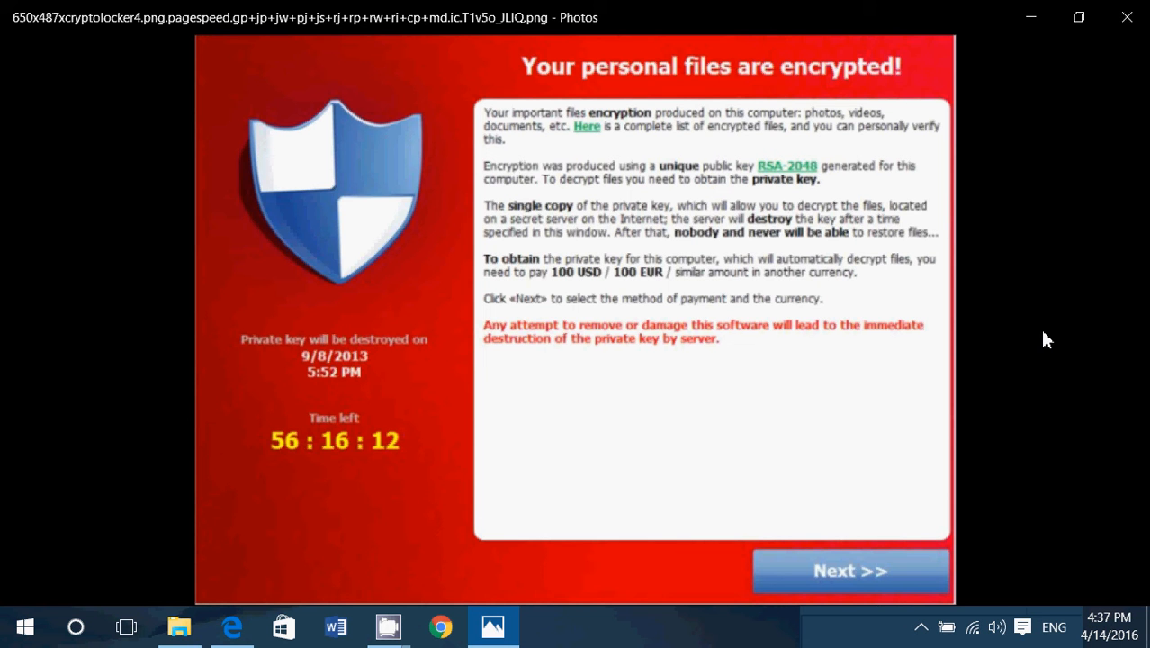
{"action": "mouse_move", "coordinate": [1081, 354]}
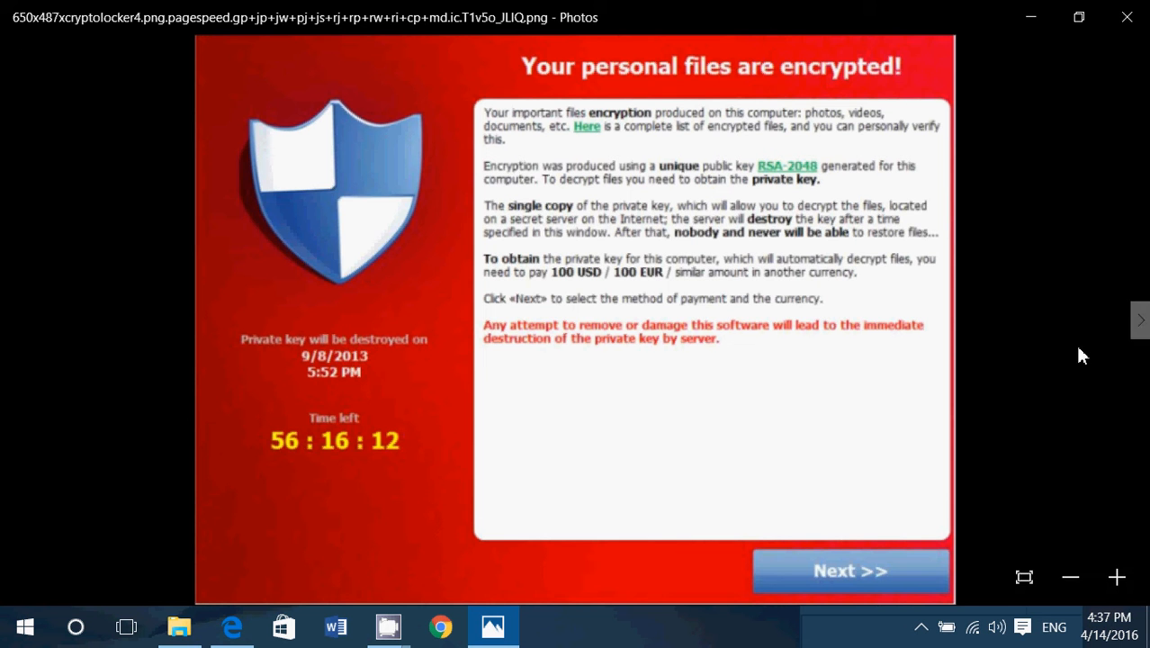
{"action": "mouse_move", "coordinate": [1138, 319]}
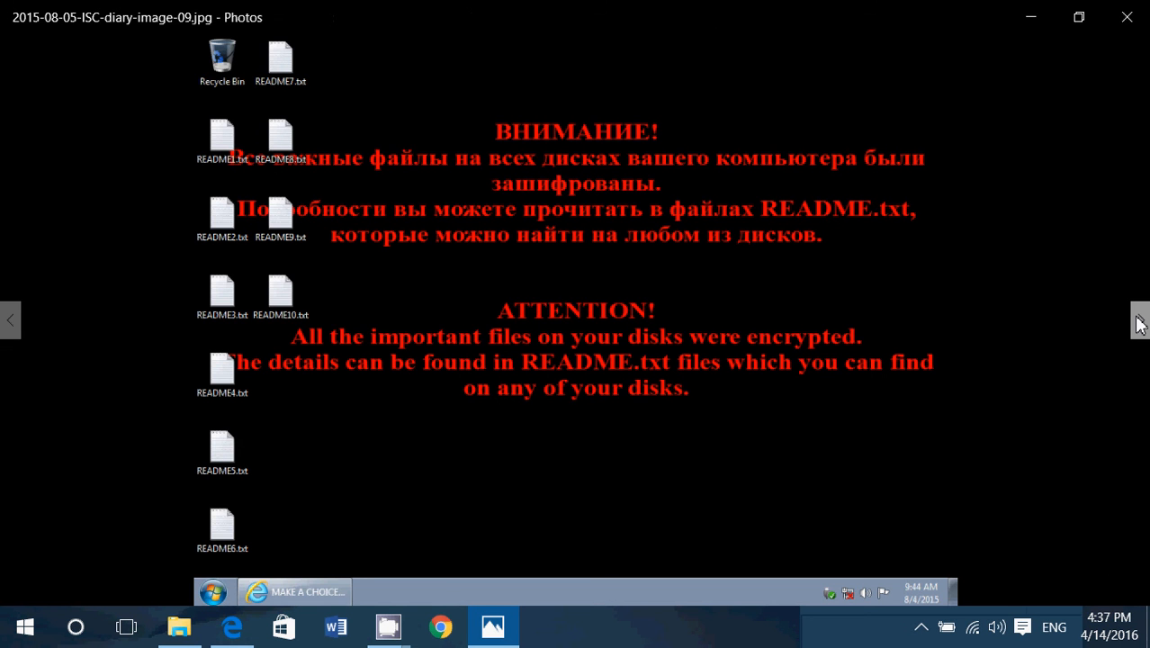
Step: Step through the ransomware screenshots, ending back on the CryptoLocker ransom screenshot
{"action": "left_click", "coordinate": [1136, 319]}
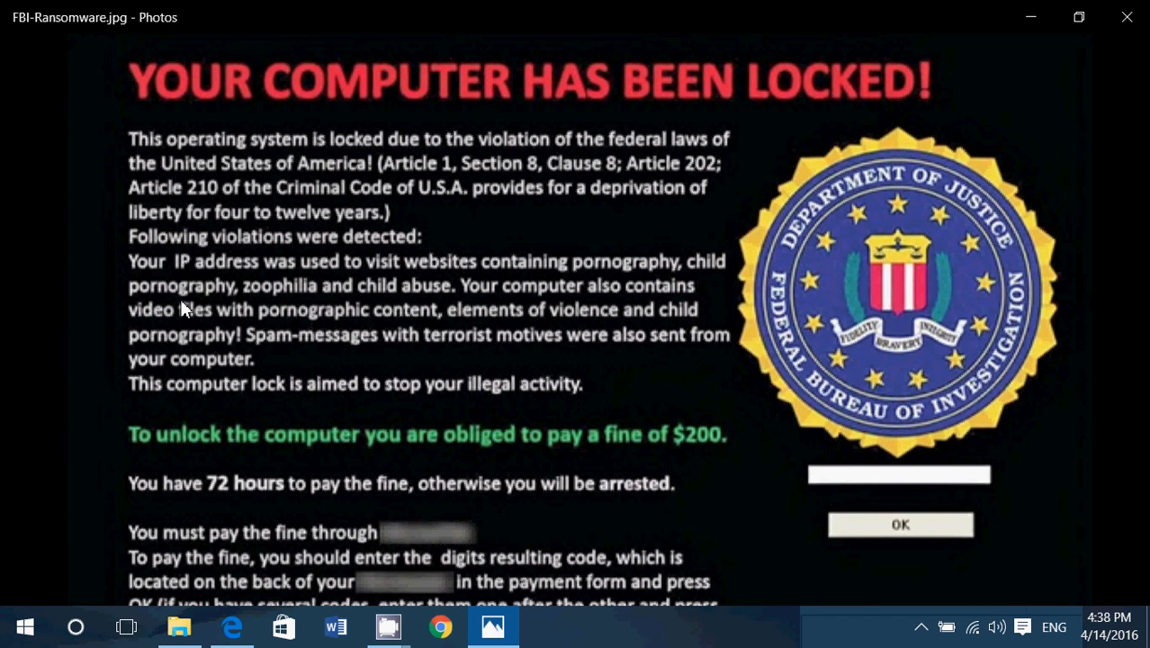
{"action": "mouse_move", "coordinate": [59, 342]}
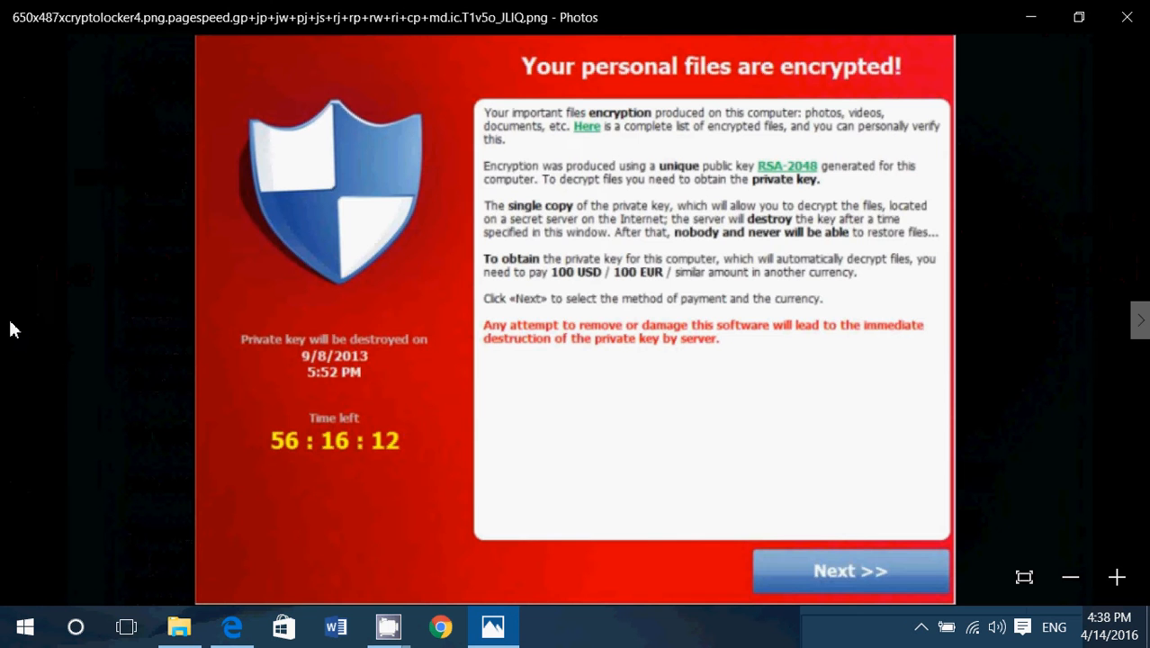
{"action": "mouse_move", "coordinate": [541, 442]}
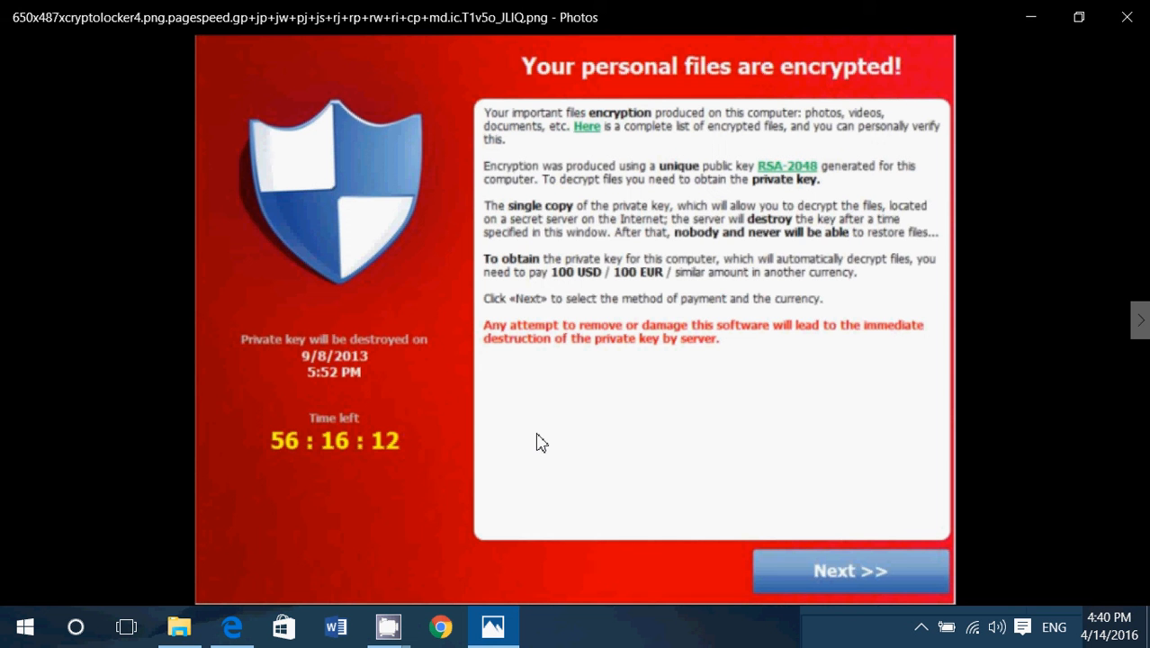
{"action": "mouse_move", "coordinate": [1141, 321]}
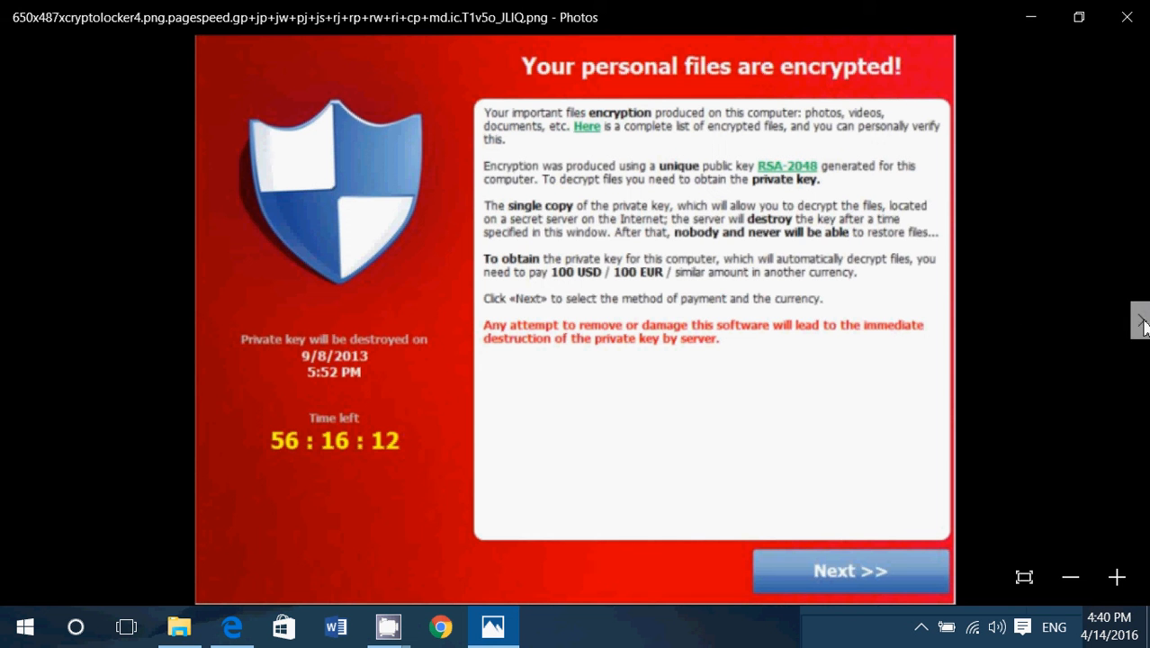
{"action": "left_click", "coordinate": [1140, 320]}
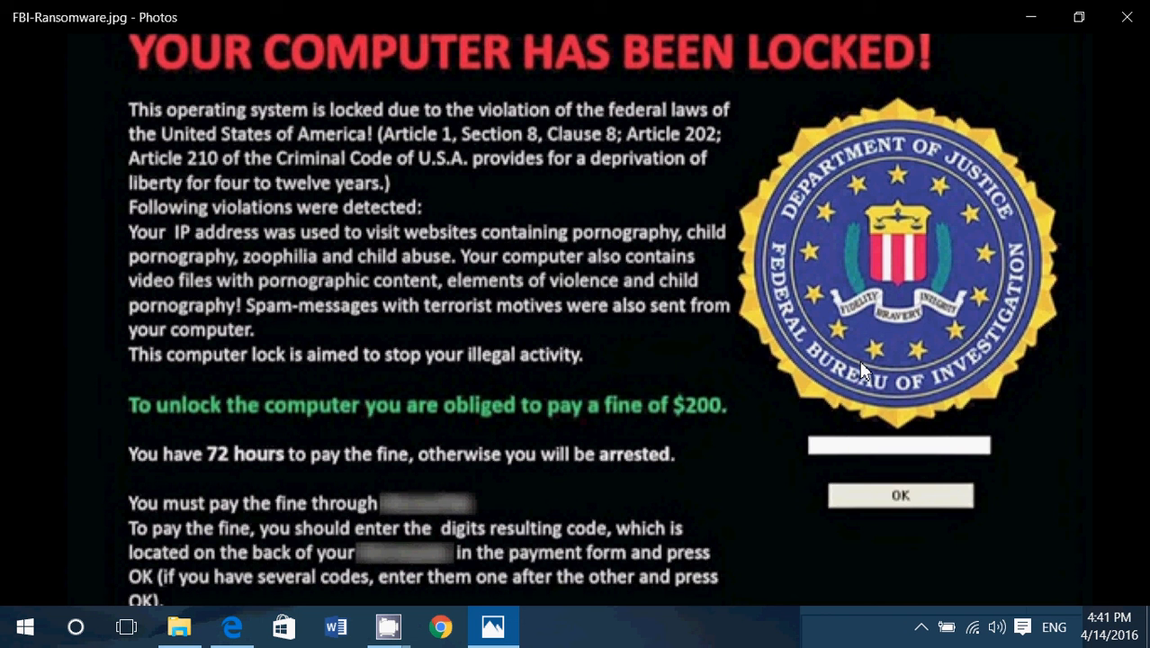
{"action": "mouse_move", "coordinate": [203, 115]}
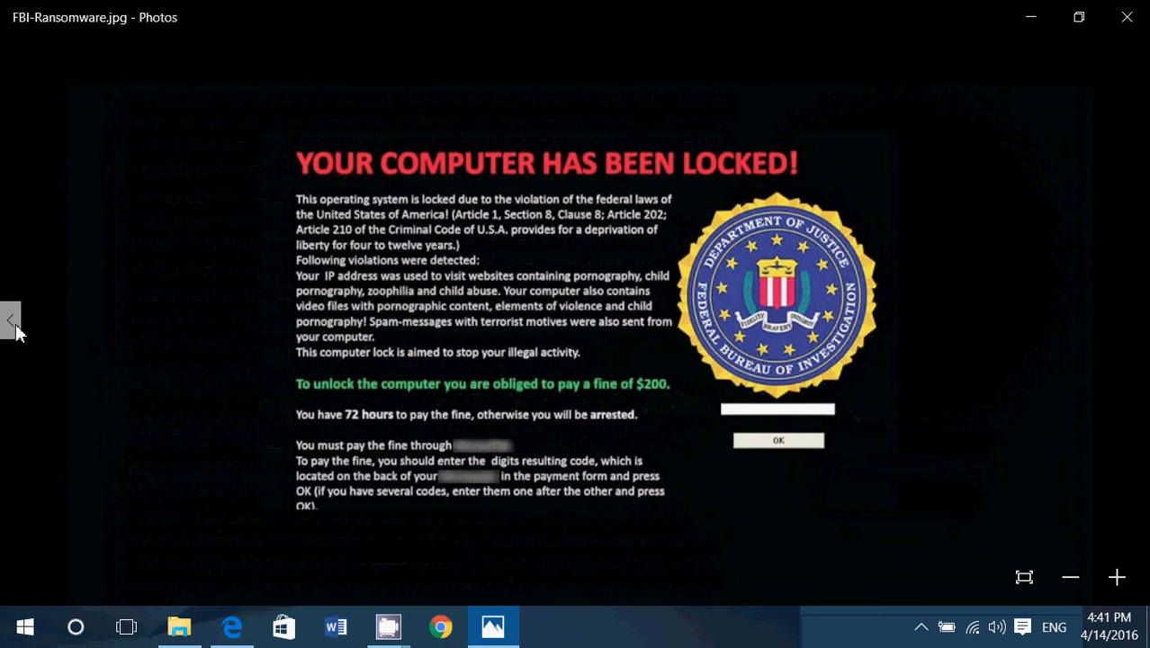
{"action": "left_click", "coordinate": [12, 319]}
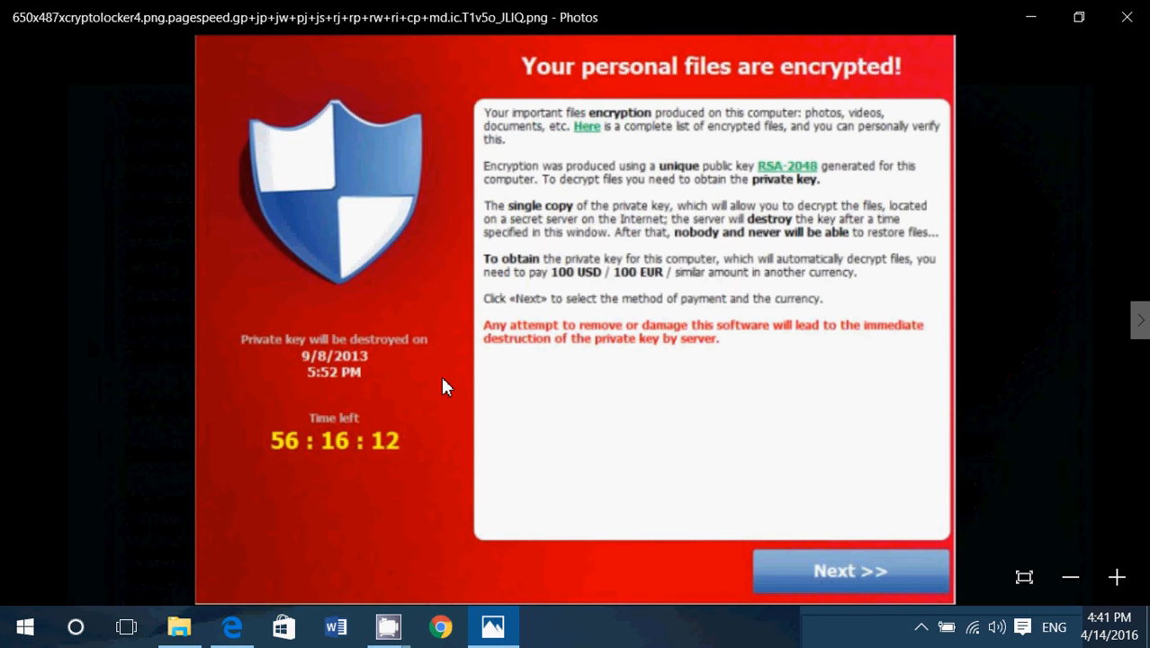
{"action": "mouse_move", "coordinate": [466, 499]}
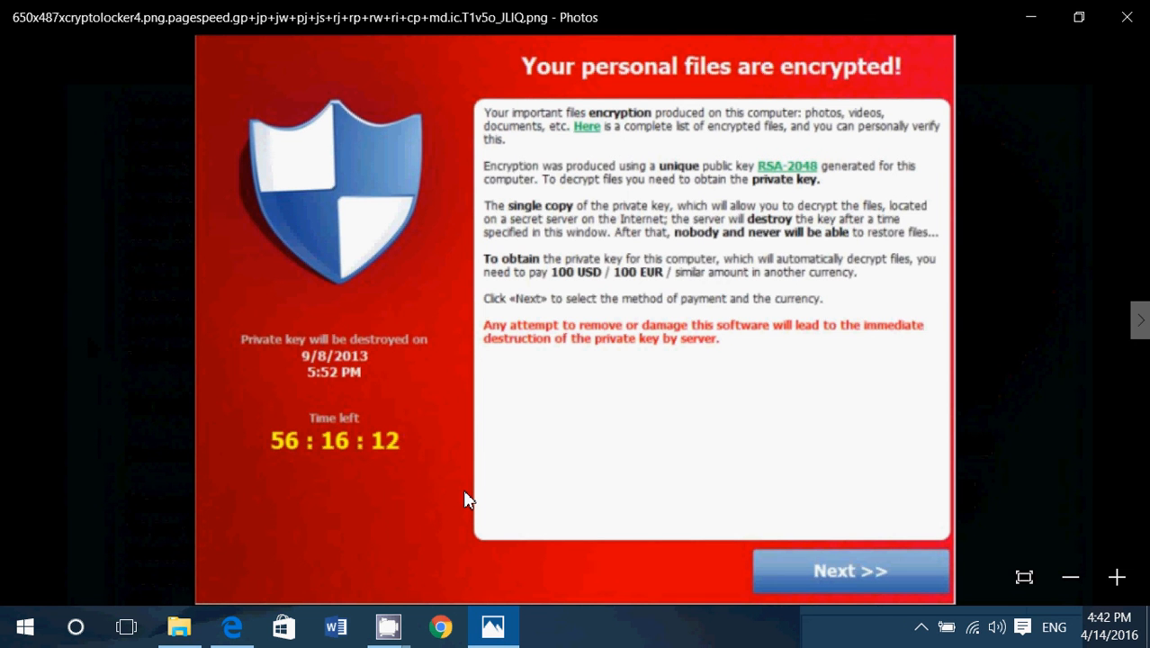
{"action": "mouse_move", "coordinate": [232, 627]}
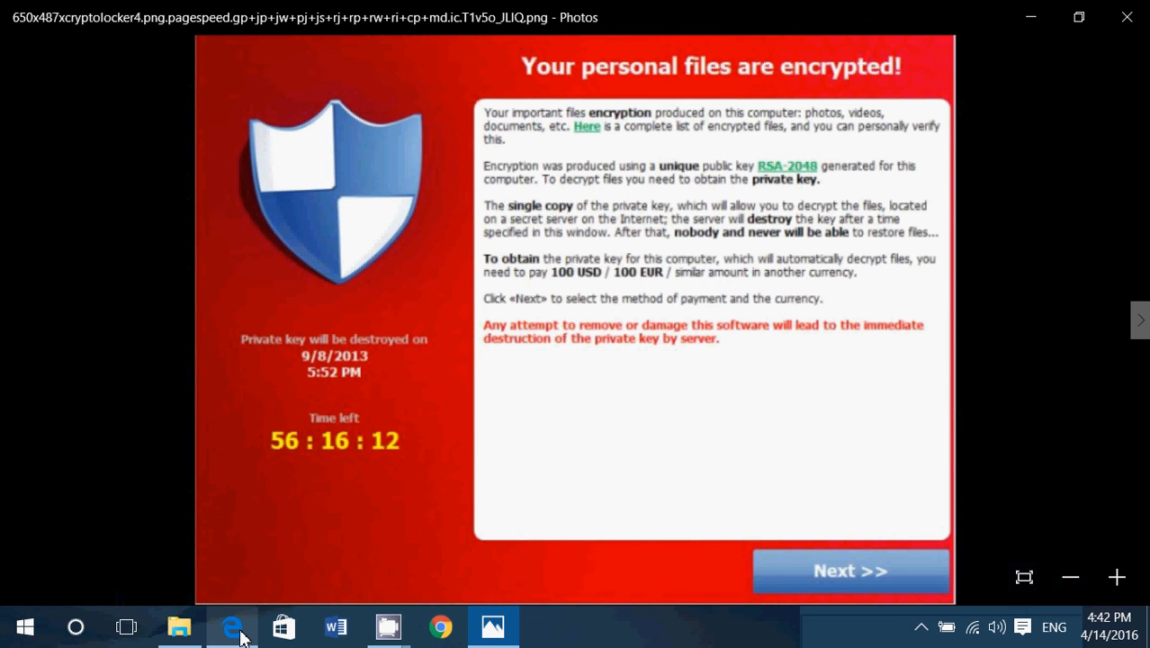
Step: In Edge, search 'piri' in a new tab and open the Recuva download page
{"action": "left_click", "coordinate": [232, 626]}
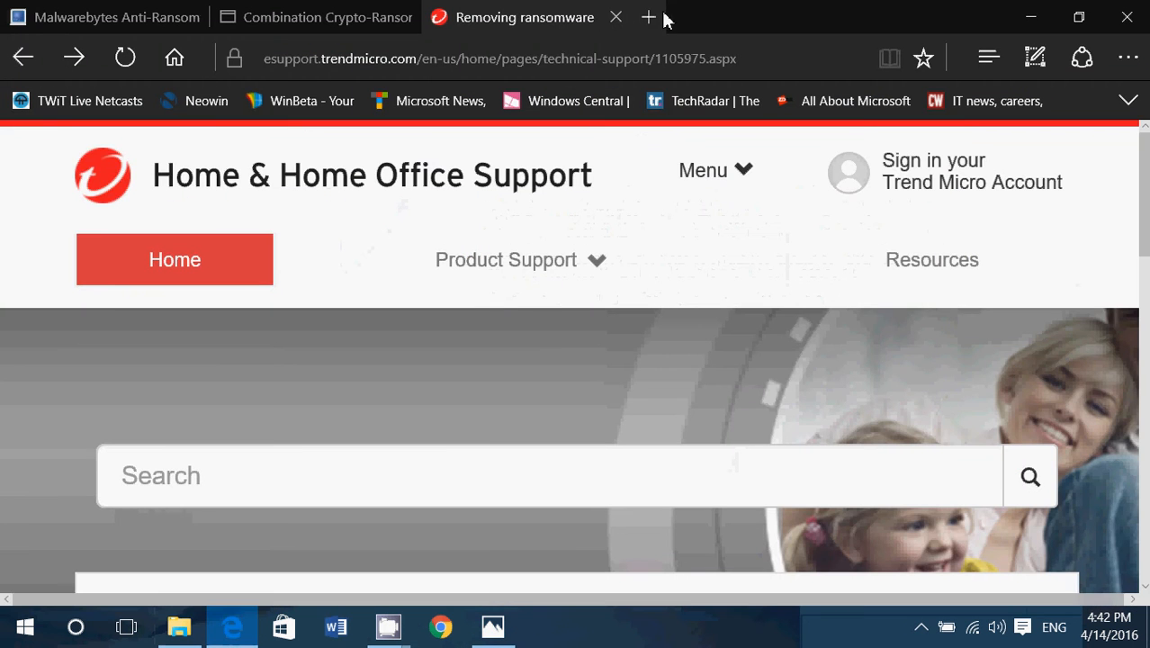
{"action": "left_click", "coordinate": [647, 16]}
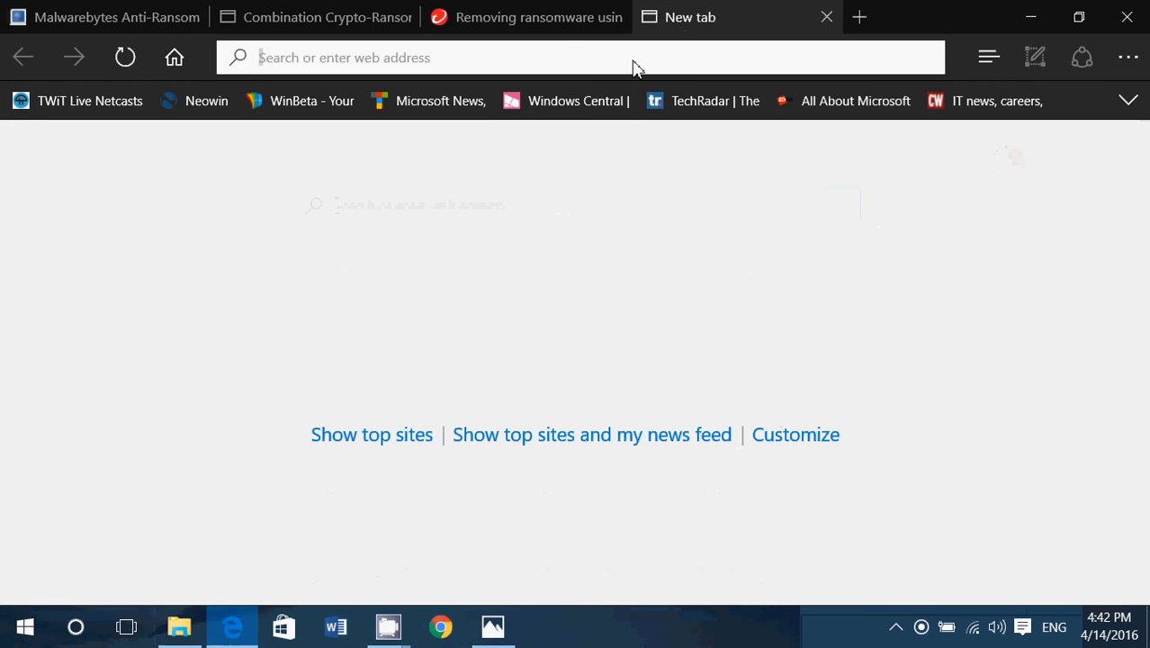
{"action": "type", "text": "piriform.com"}
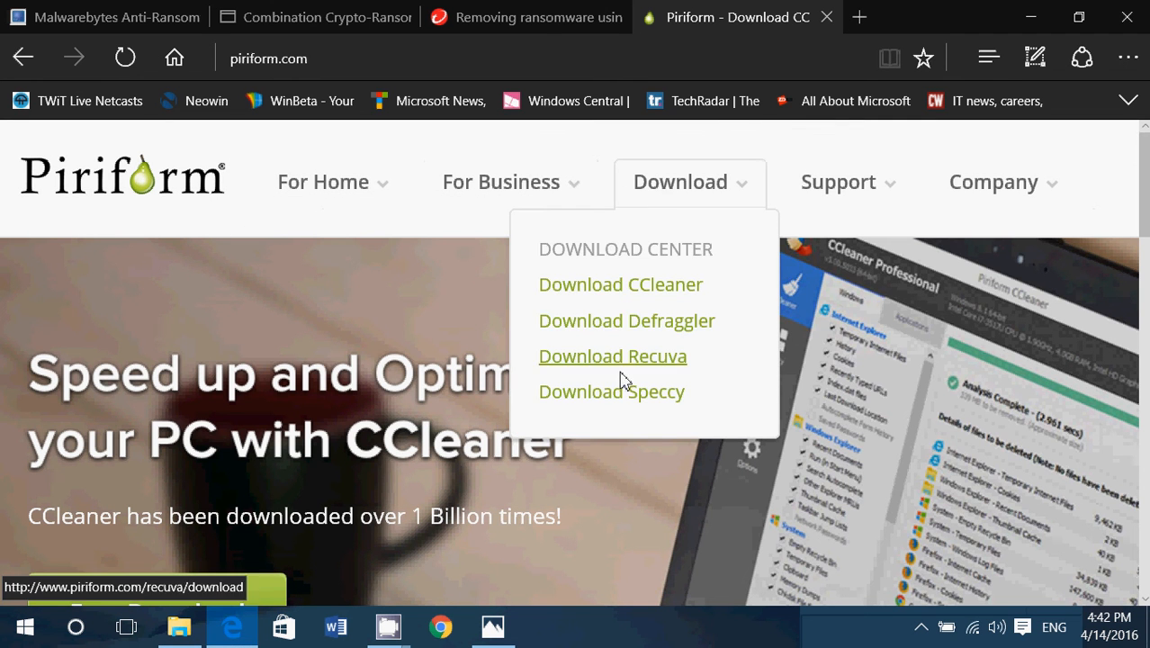
{"action": "left_click", "coordinate": [612, 355]}
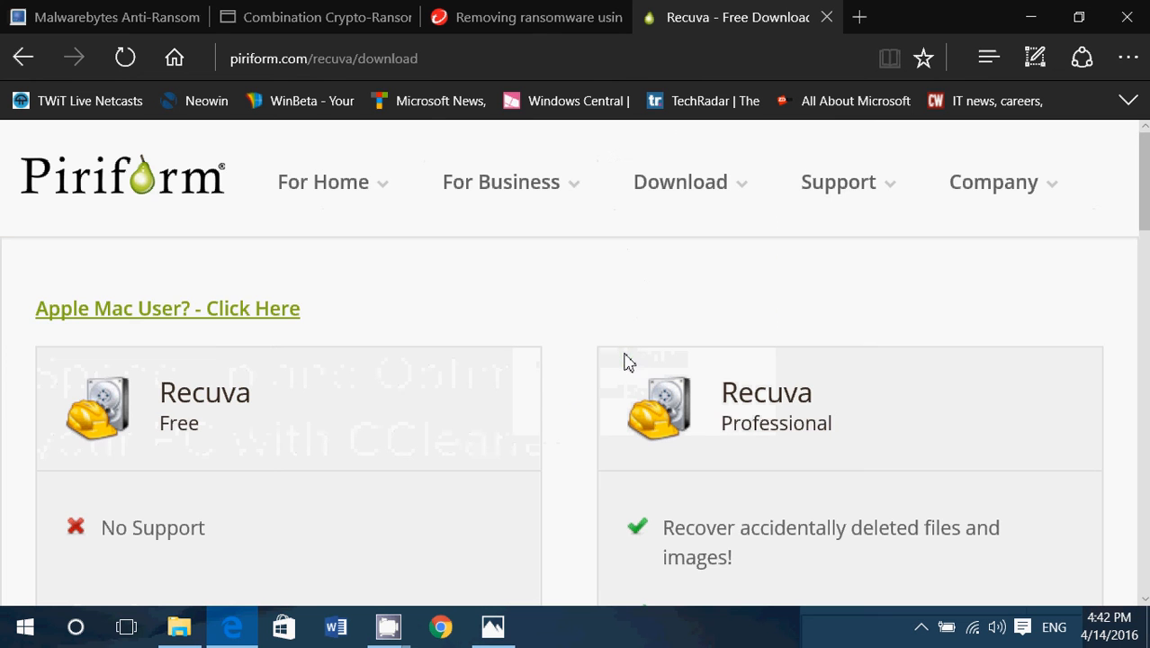
{"action": "scroll", "scroll_direction": "down", "scroll_amount": 3}
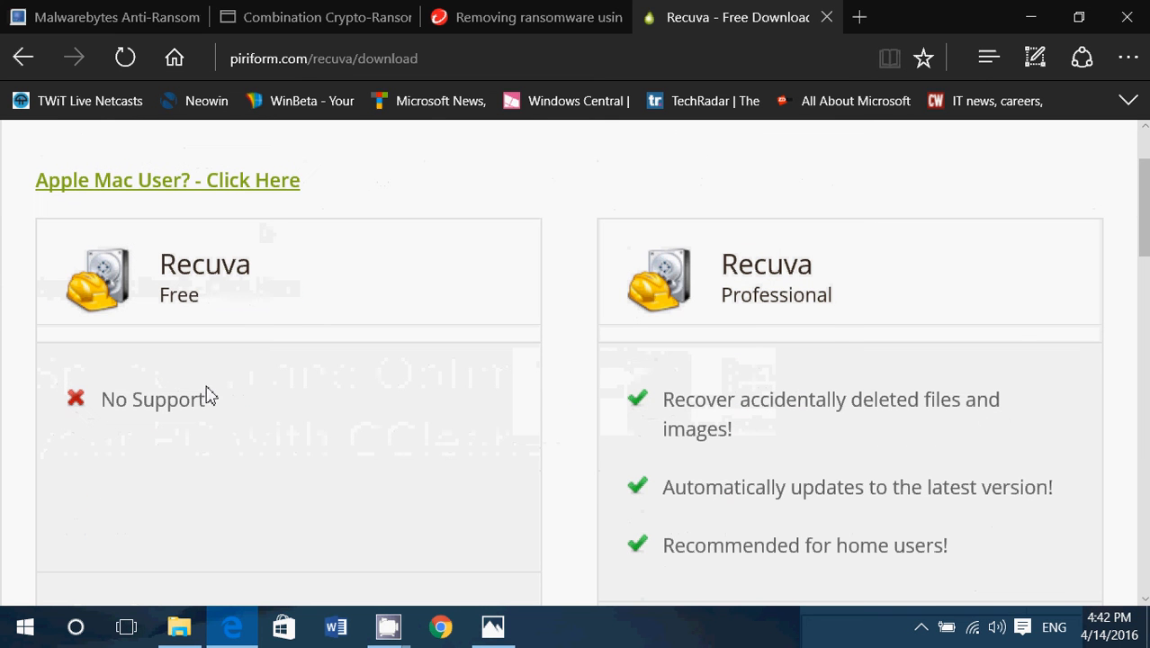
{"action": "mouse_move", "coordinate": [216, 296]}
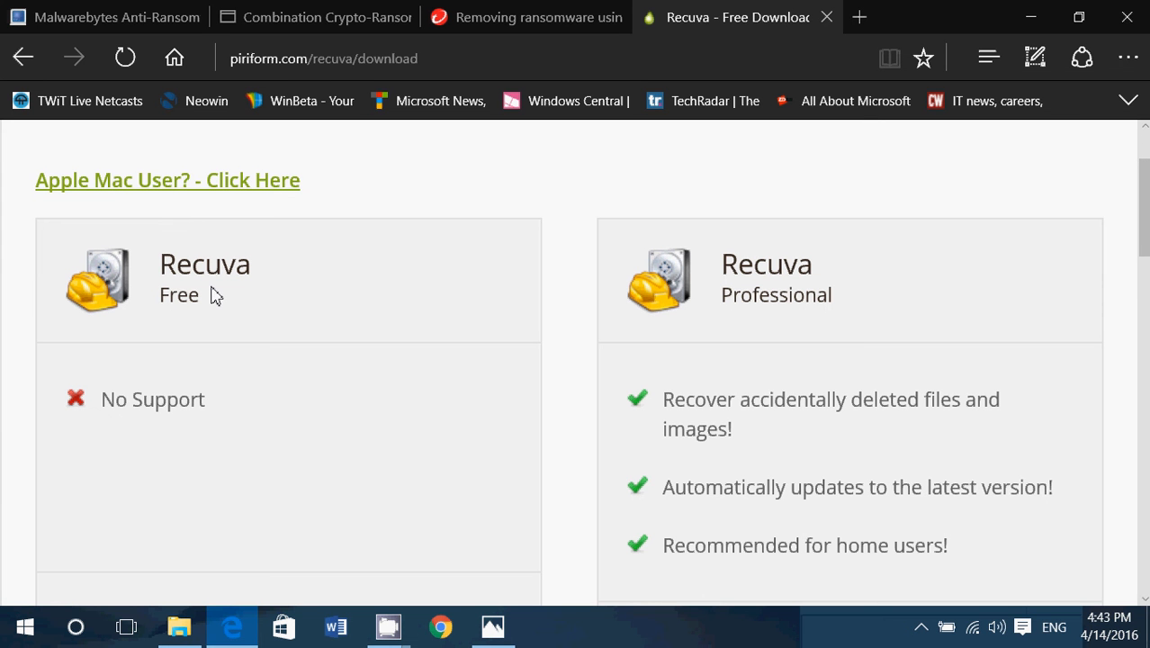
{"action": "scroll", "scroll_direction": "up", "scroll_amount": 3}
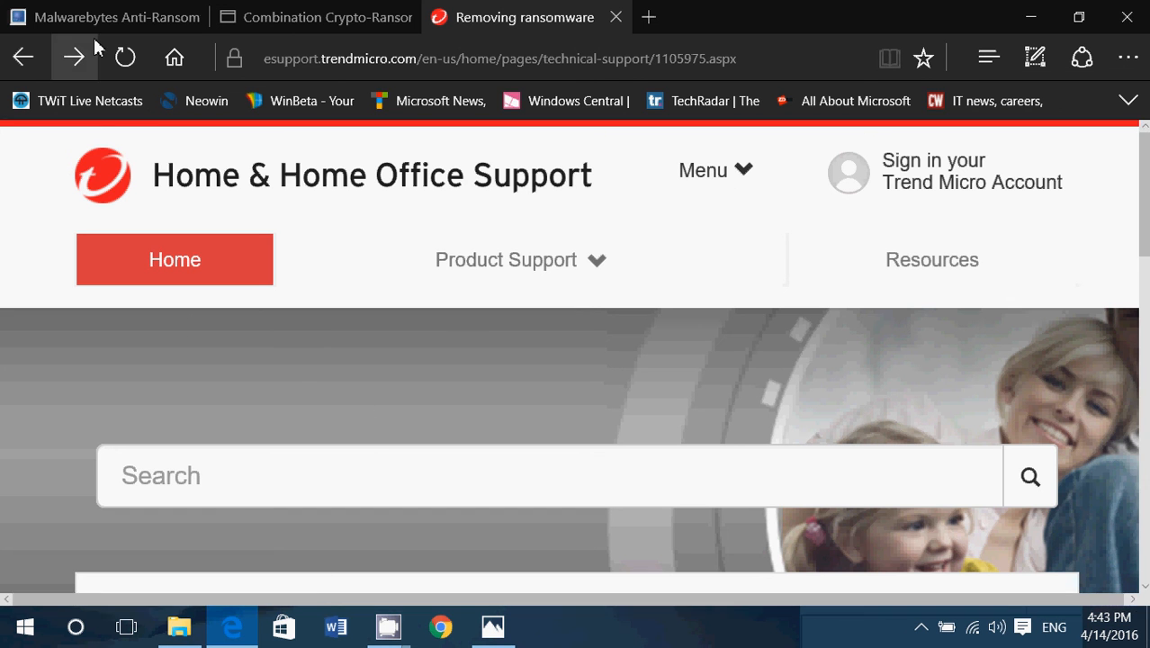
Step: Check the Malwarebytes and Bitdefender tabs, then scroll Trend Micro's article to its introduction
{"action": "left_click", "coordinate": [103, 17]}
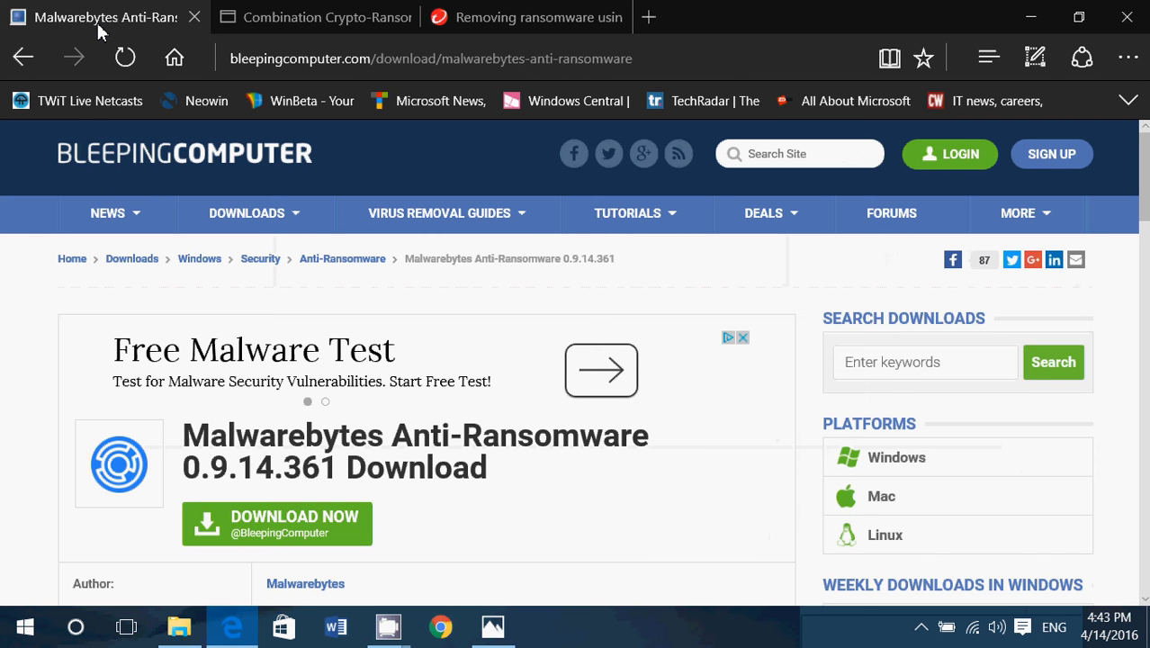
{"action": "left_click", "coordinate": [315, 17]}
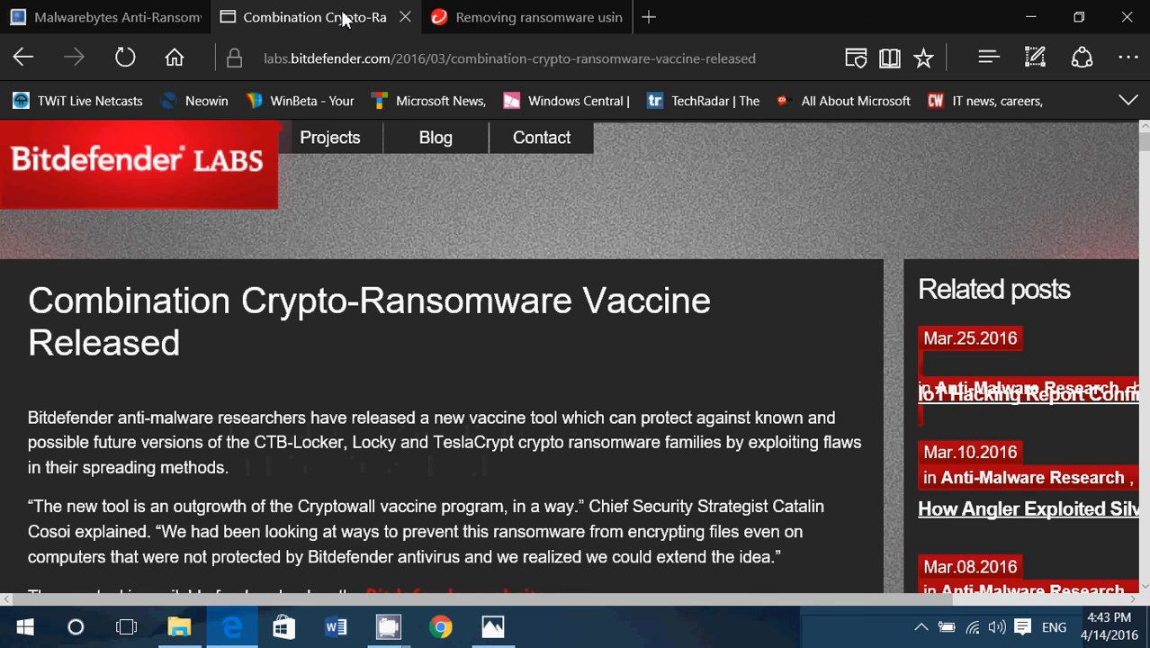
{"action": "left_click", "coordinate": [525, 17]}
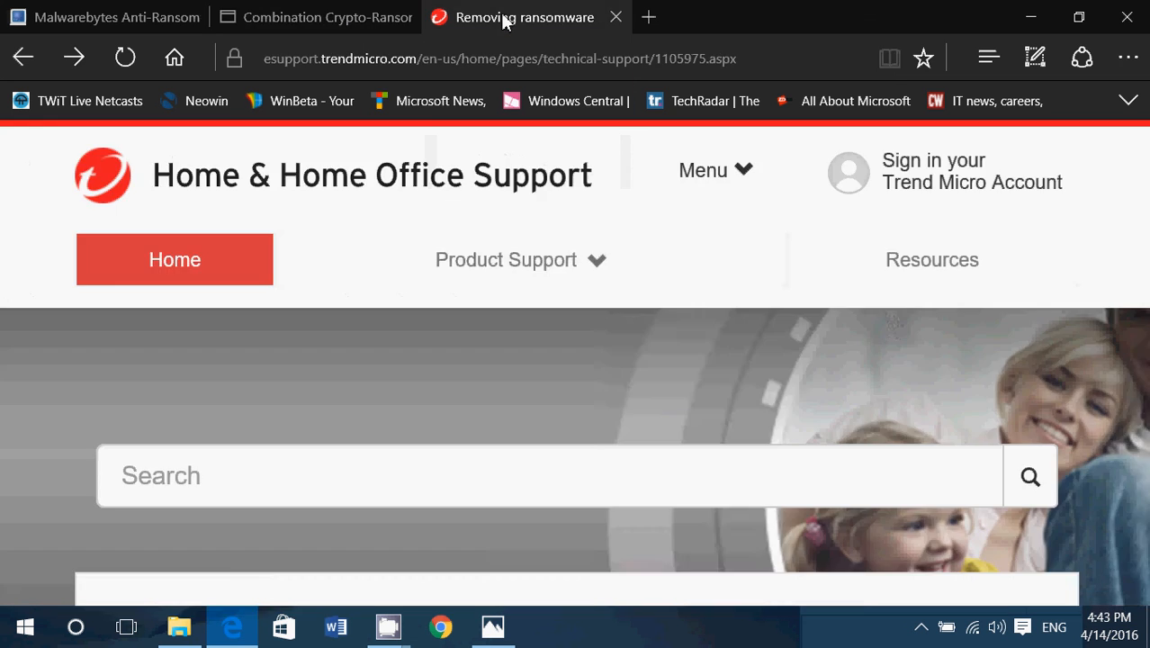
{"action": "scroll", "scroll_direction": "down", "scroll_amount": 3}
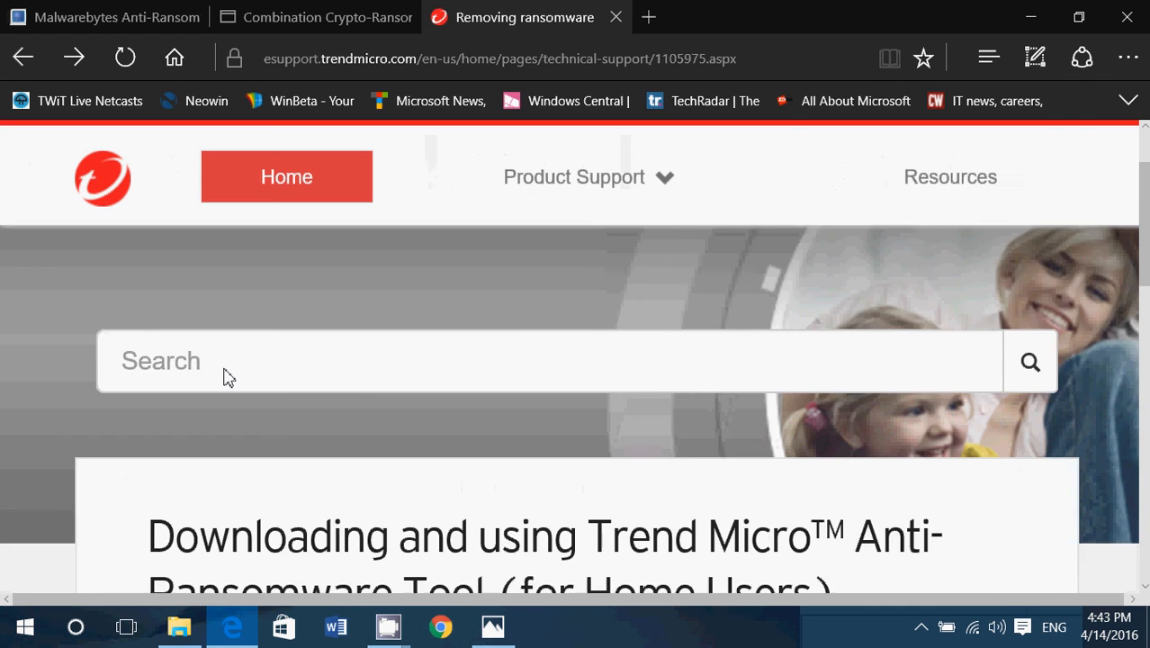
{"action": "scroll", "scroll_direction": "down", "scroll_amount": 3}
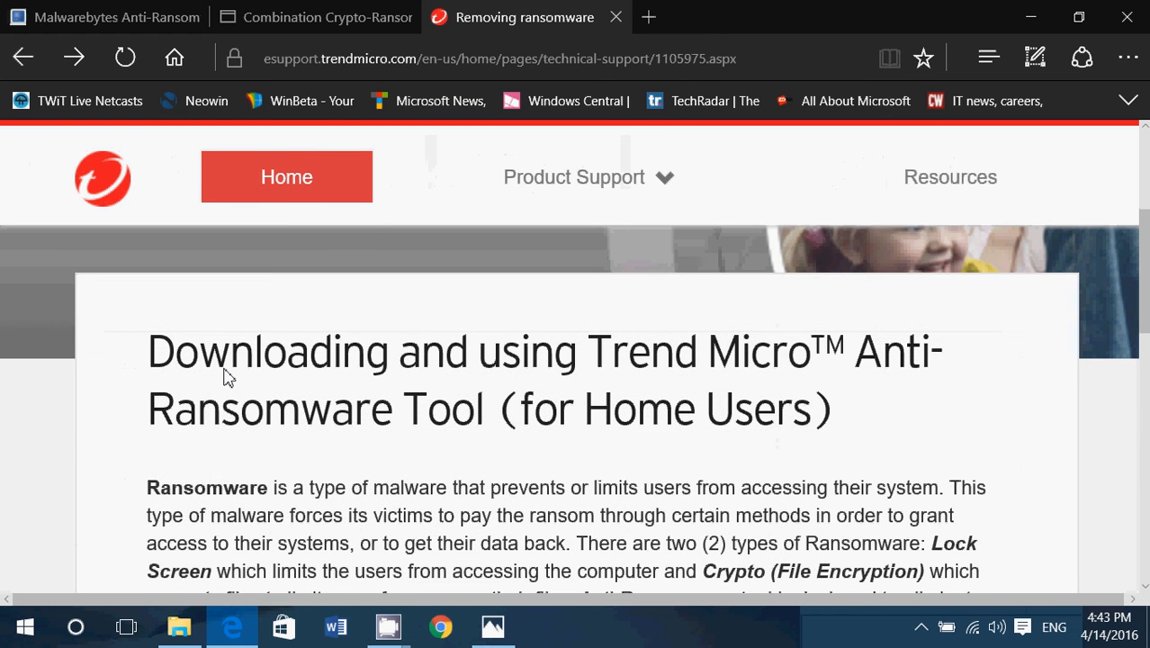
{"action": "scroll", "scroll_direction": "down", "scroll_amount": 3}
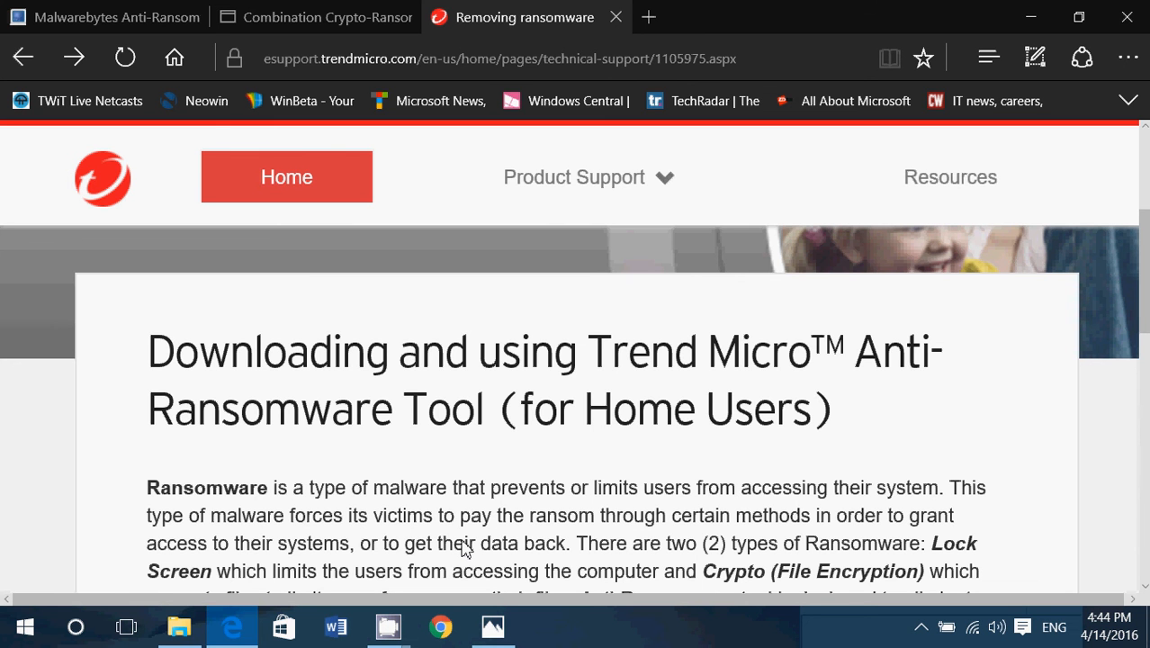
{"action": "scroll", "scroll_direction": "down", "scroll_amount": 3}
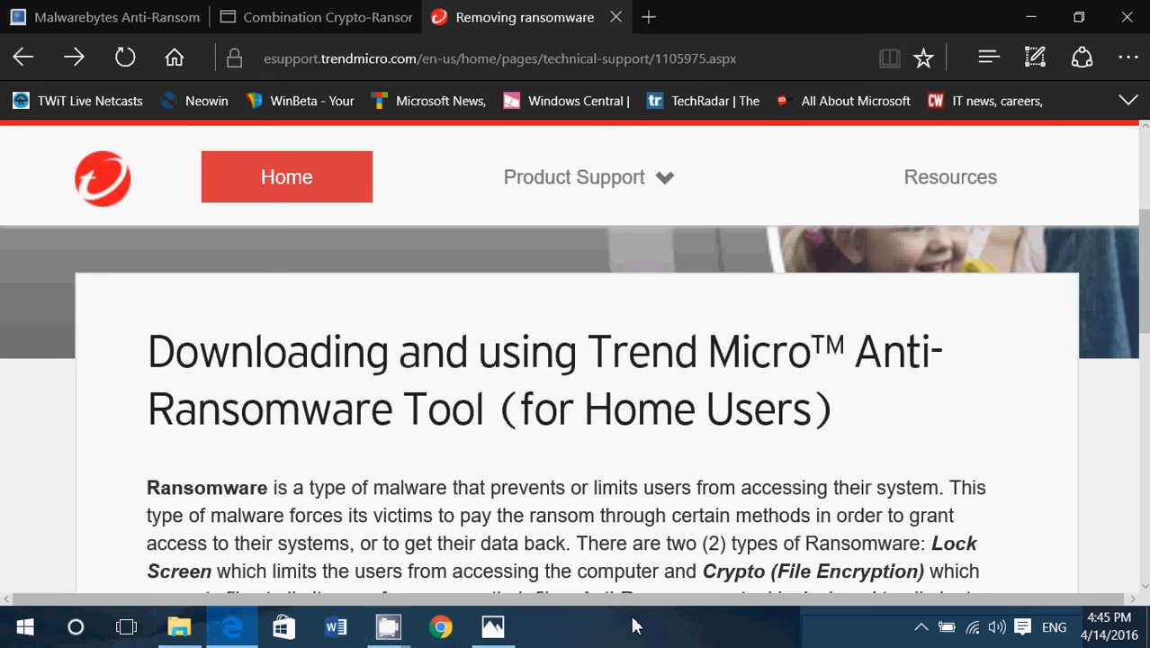
{"action": "mouse_move", "coordinate": [677, 637]}
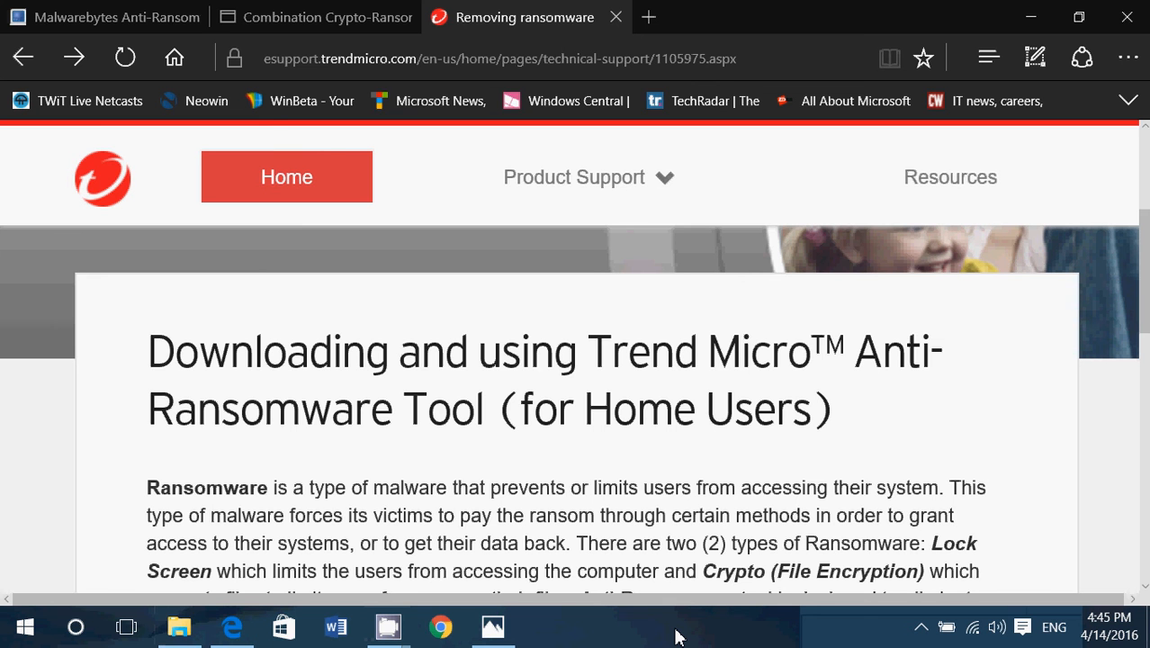
{"action": "scroll", "scroll_direction": "down", "scroll_amount": 3}
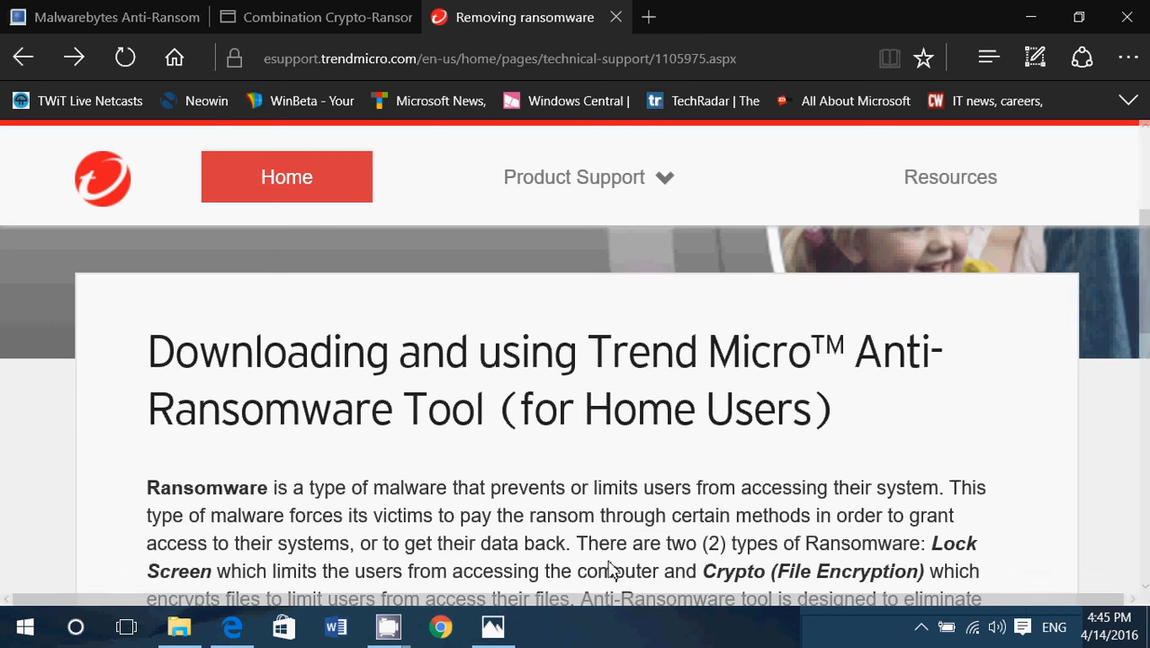
{"action": "mouse_move", "coordinate": [440, 625]}
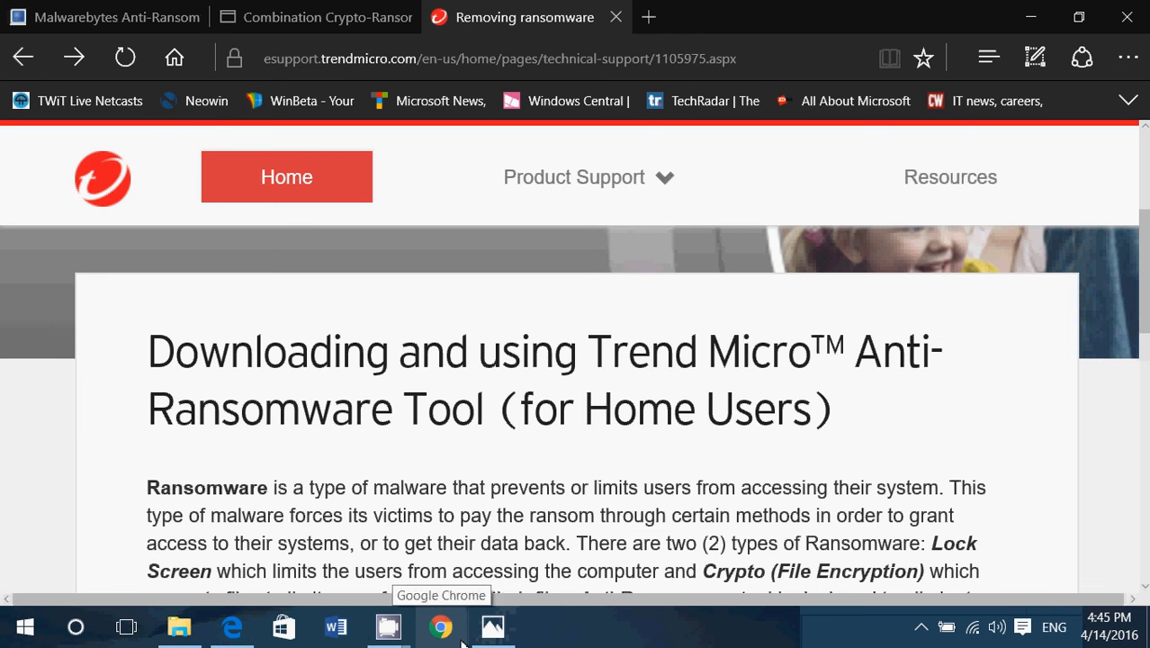
{"action": "scroll", "scroll_direction": "down", "scroll_amount": 3}
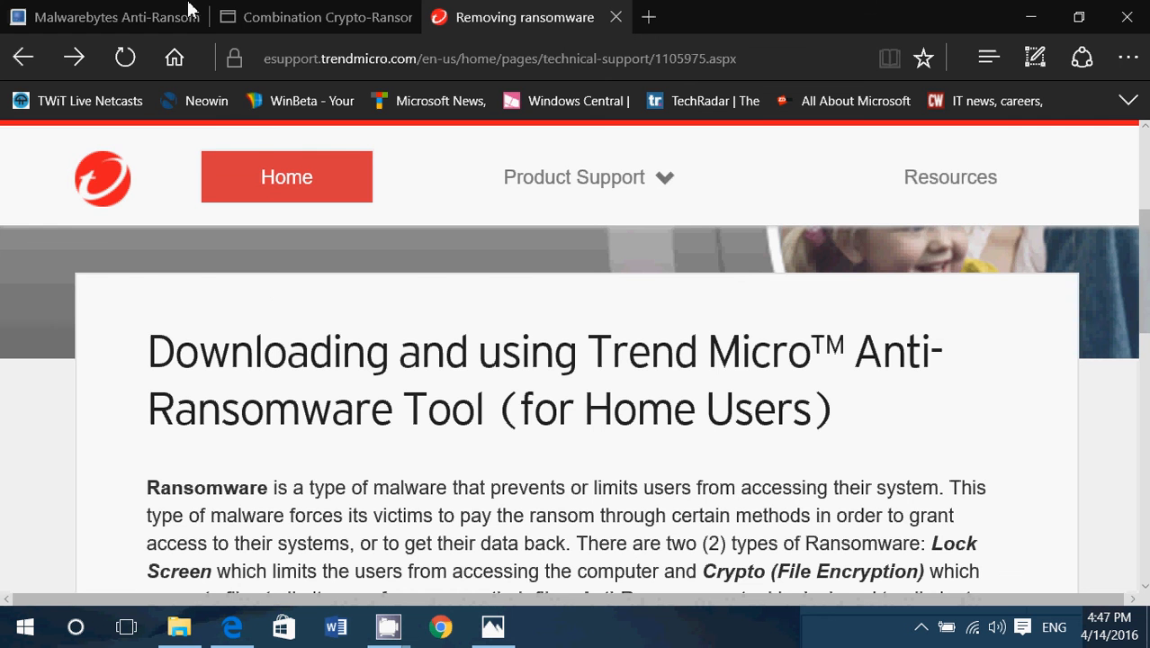
{"action": "left_click", "coordinate": [104, 17]}
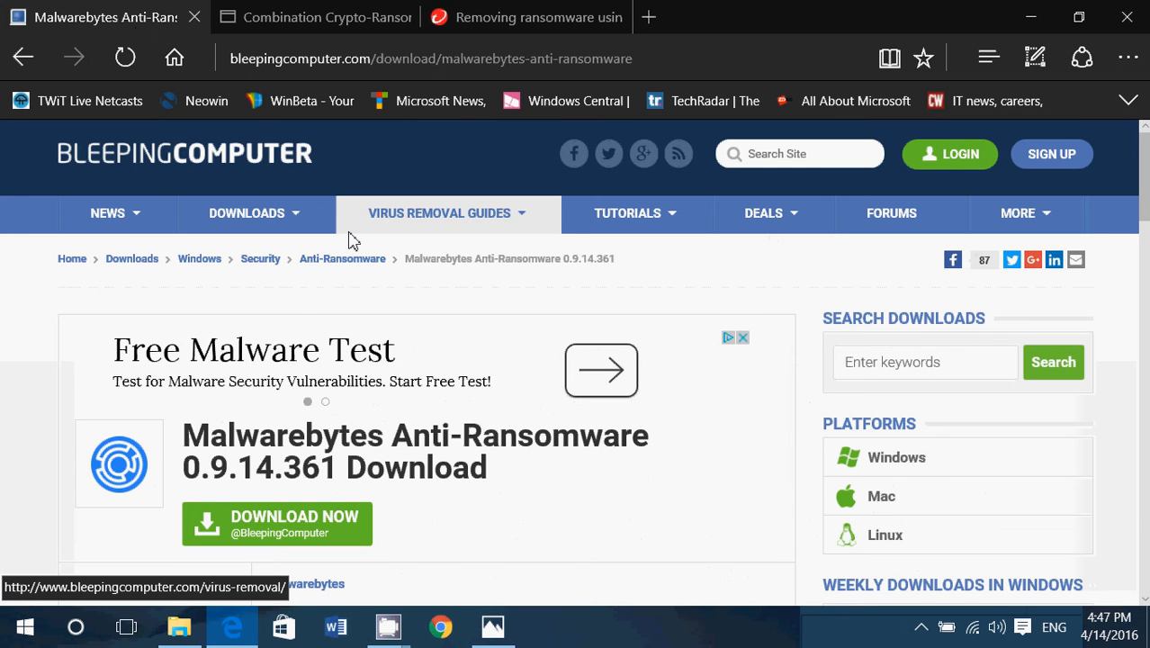
{"action": "mouse_move", "coordinate": [626, 508]}
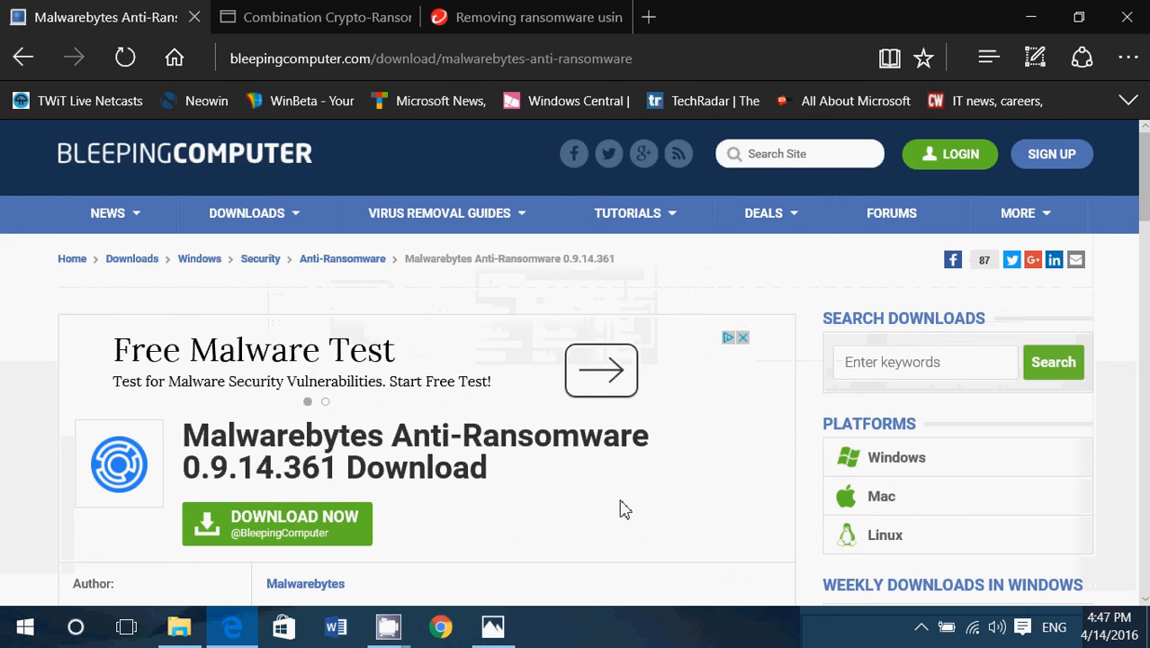
{"action": "left_click", "coordinate": [430, 59]}
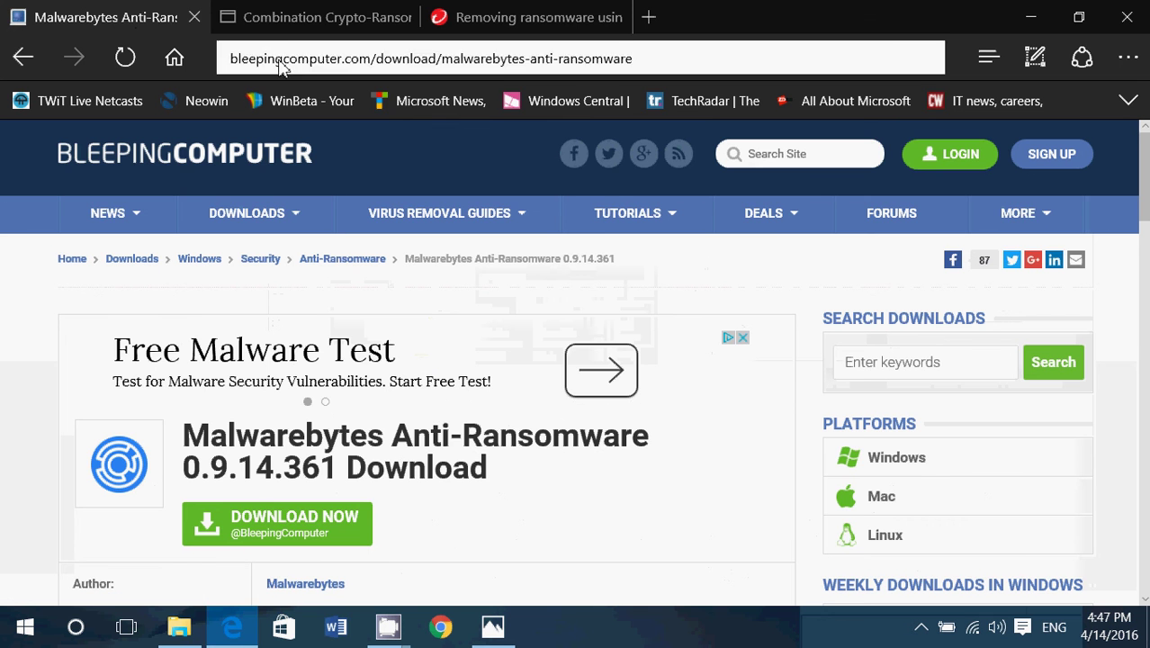
{"action": "left_click", "coordinate": [314, 18]}
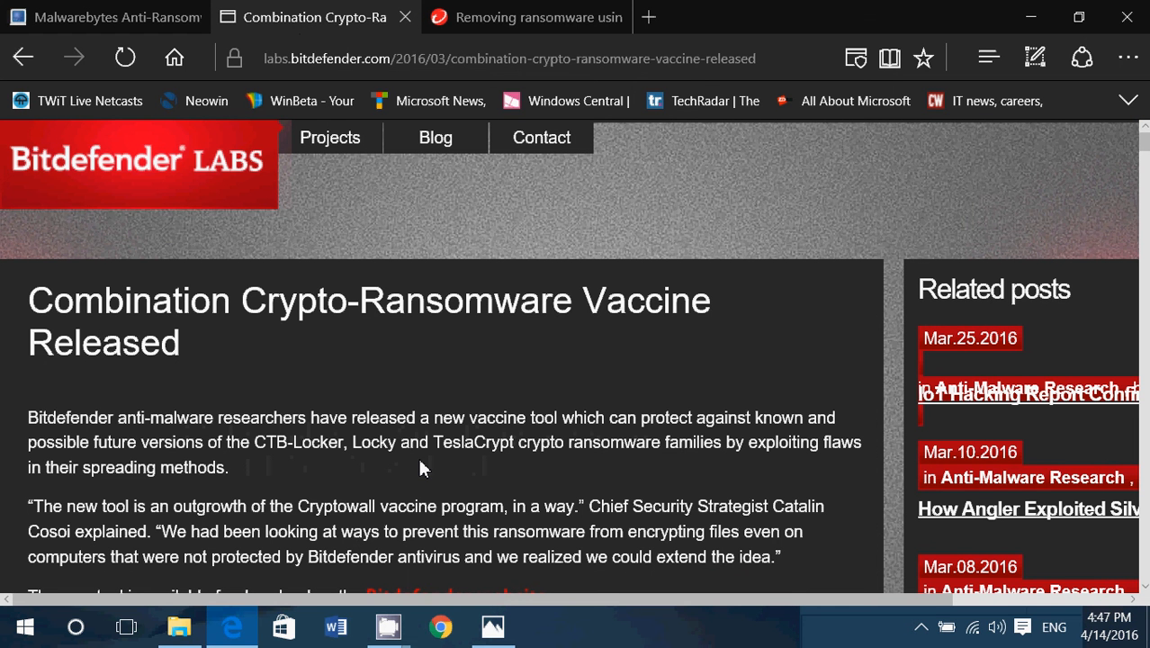
{"action": "left_click", "coordinate": [525, 18]}
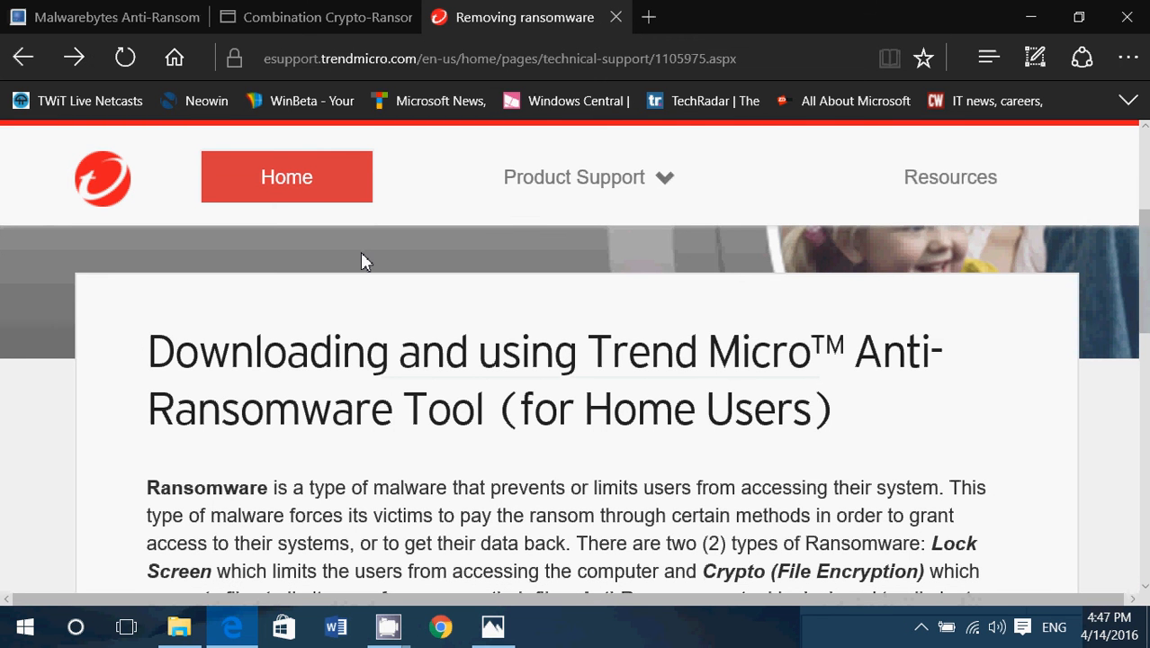
{"action": "scroll", "scroll_direction": "down", "scroll_amount": 3}
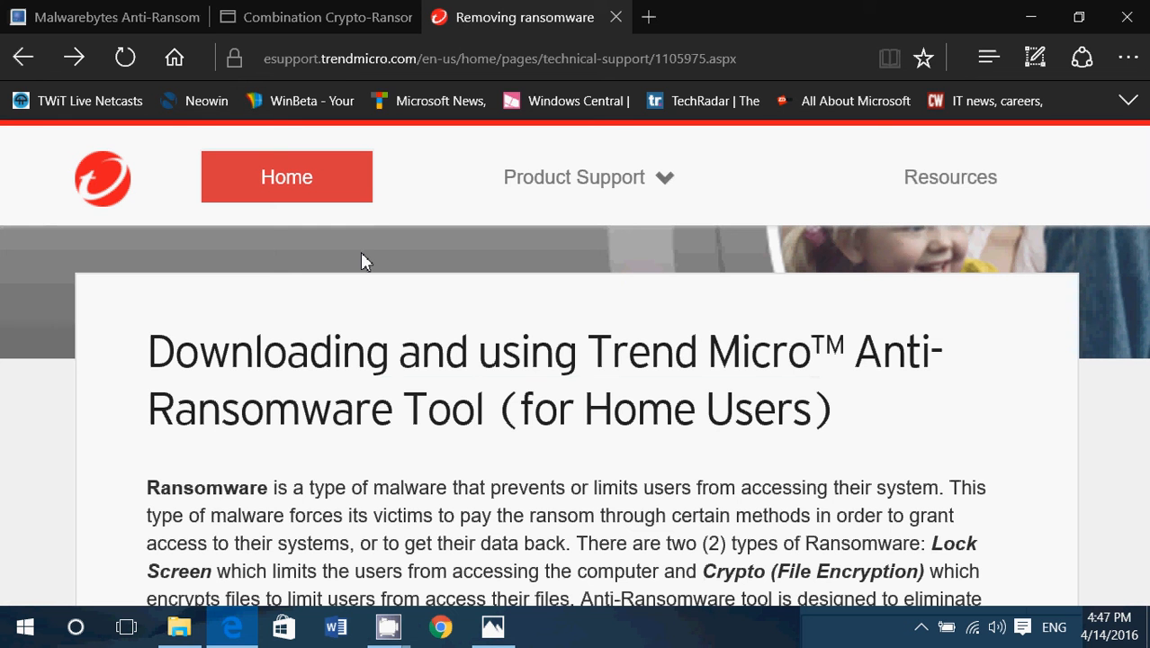
{"action": "left_click", "coordinate": [573, 177]}
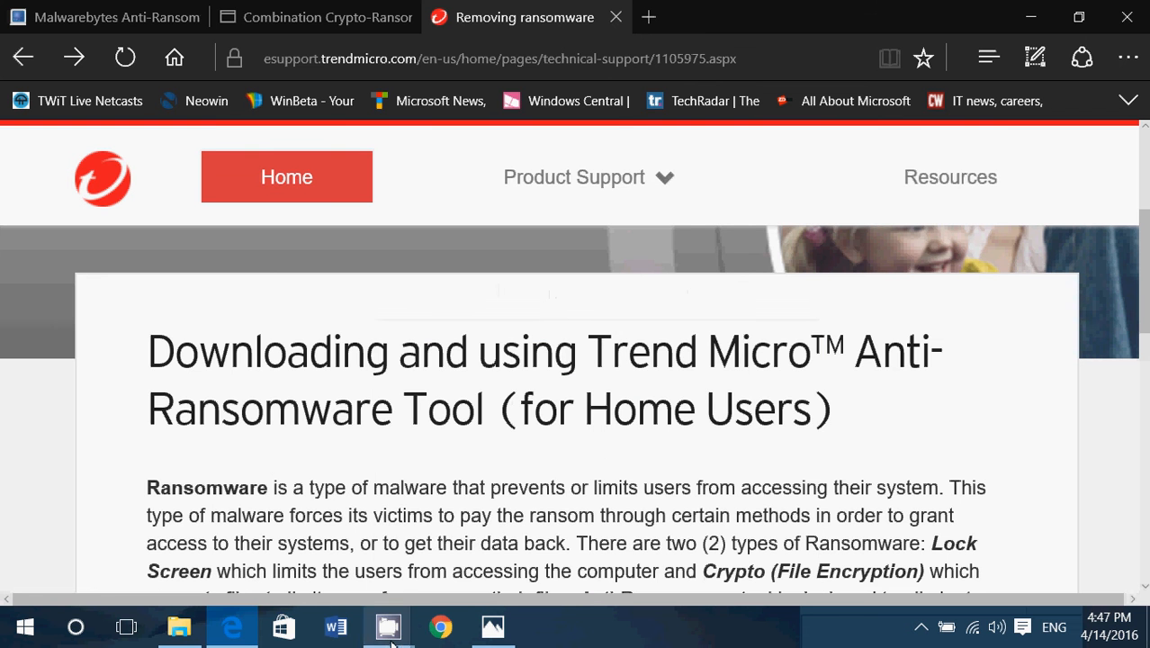
Step: Bring up the CamStudio recorder window over the Trend Micro Anti-Ransomware Tool article
{"action": "left_click", "coordinate": [387, 627]}
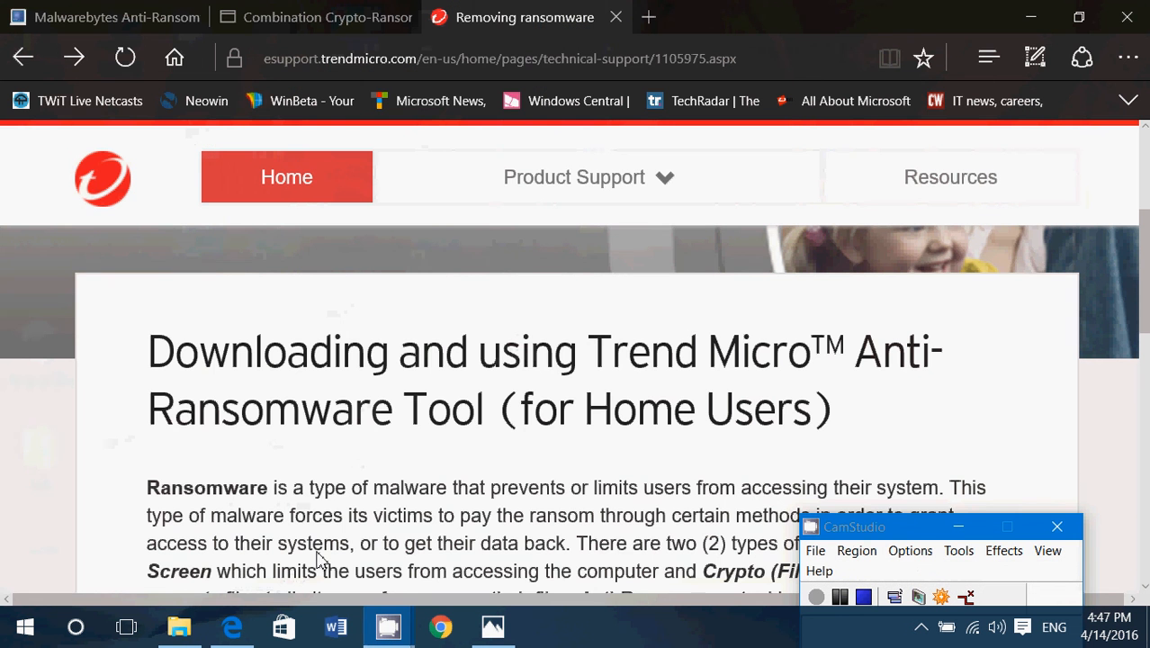
{"action": "mouse_move", "coordinate": [843, 451]}
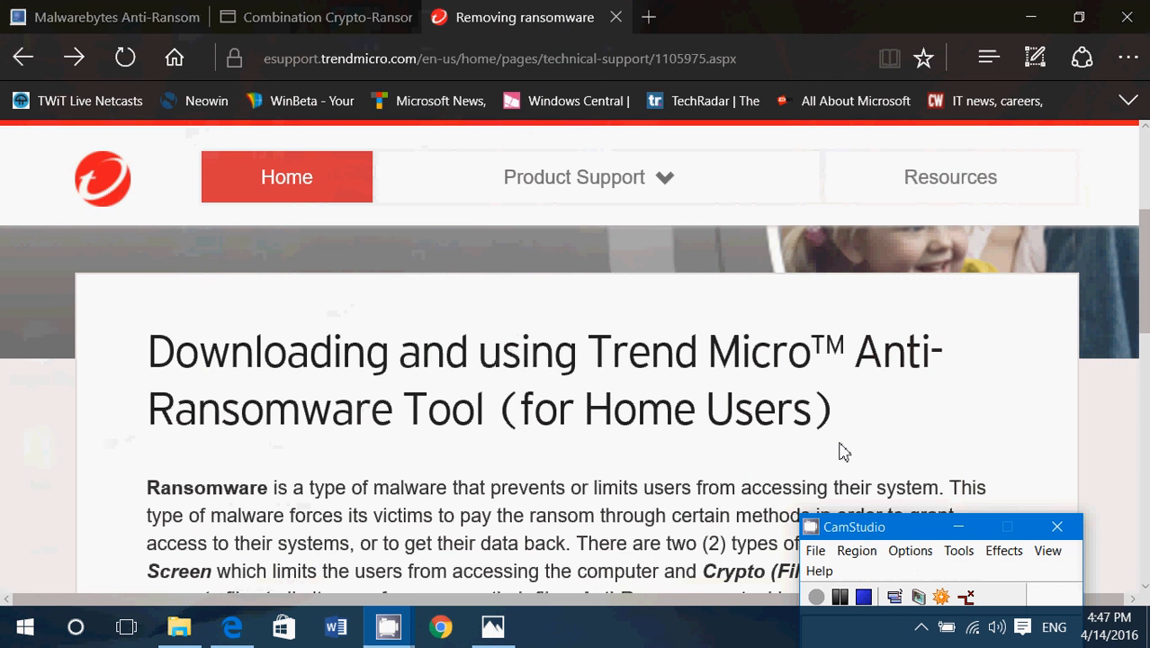
{"action": "scroll", "scroll_direction": "down", "scroll_amount": 3}
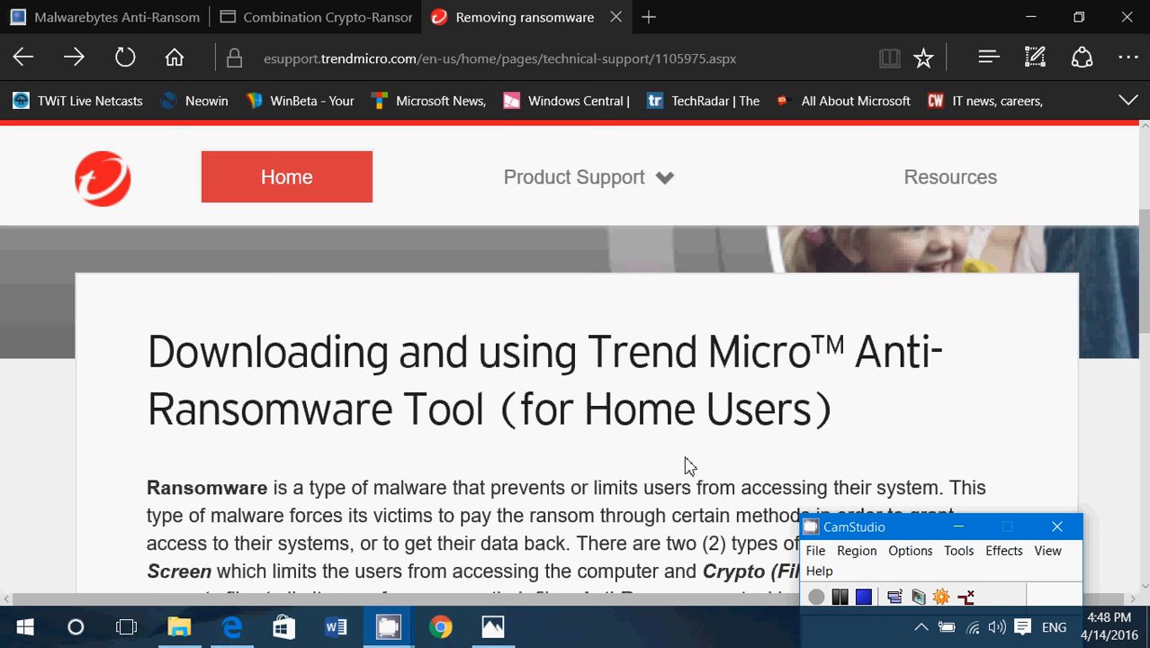
{"action": "scroll", "scroll_direction": "down", "scroll_amount": 3}
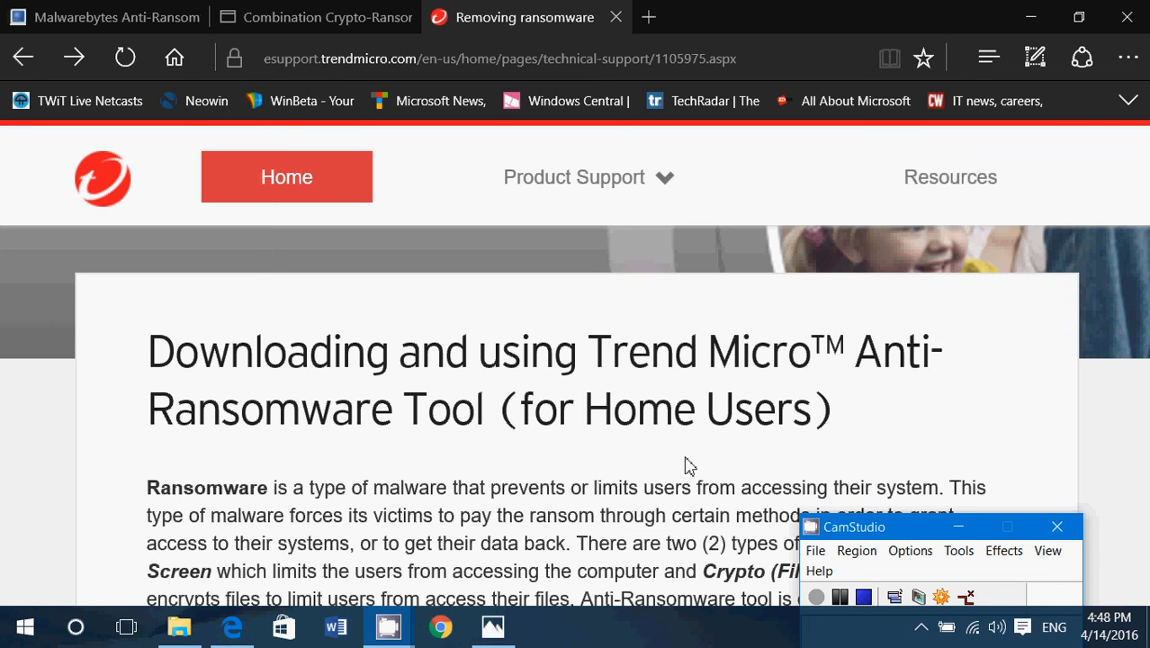
{"action": "mouse_move", "coordinate": [627, 408]}
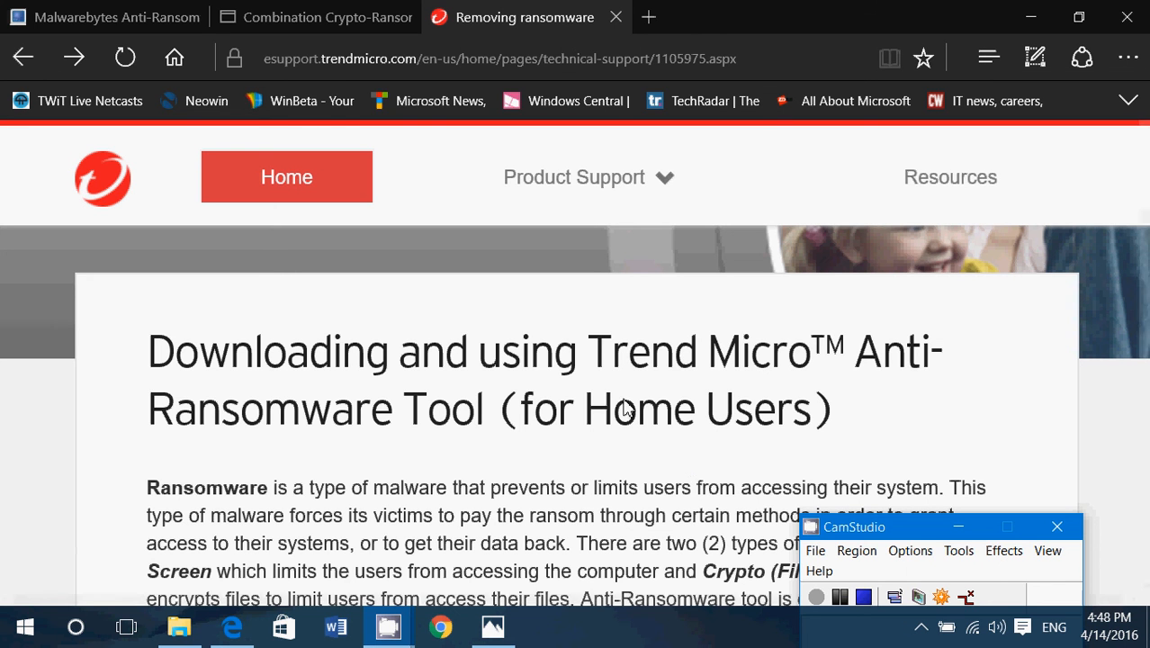